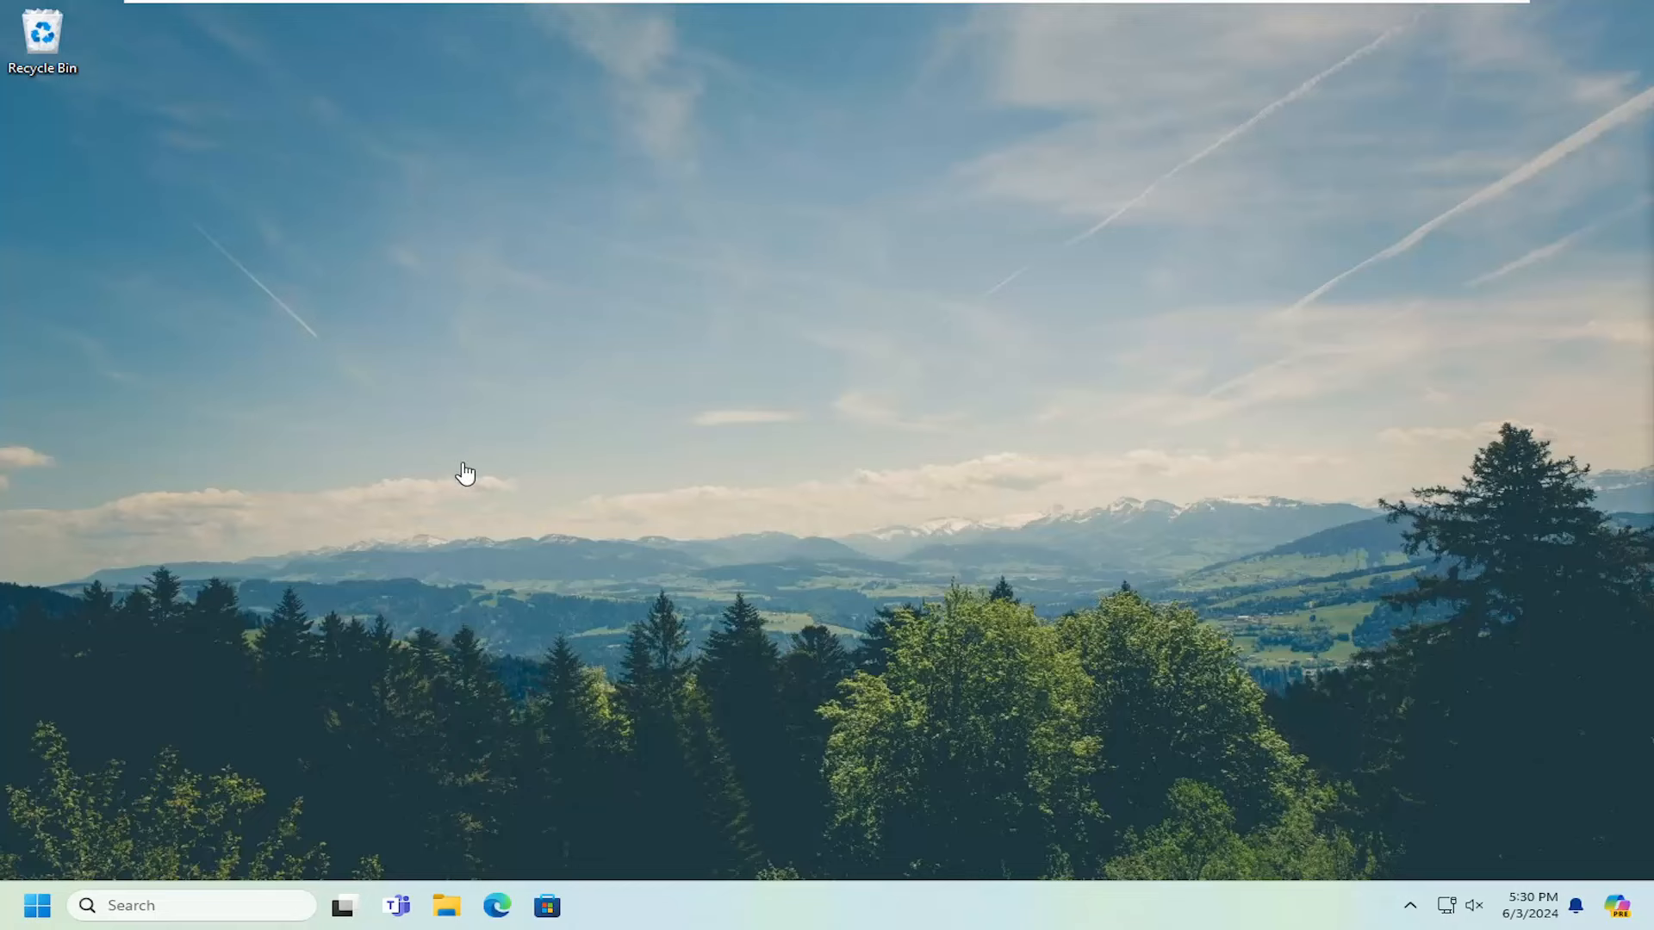
{"action": "mouse_move", "coordinate": [1194, 445]}
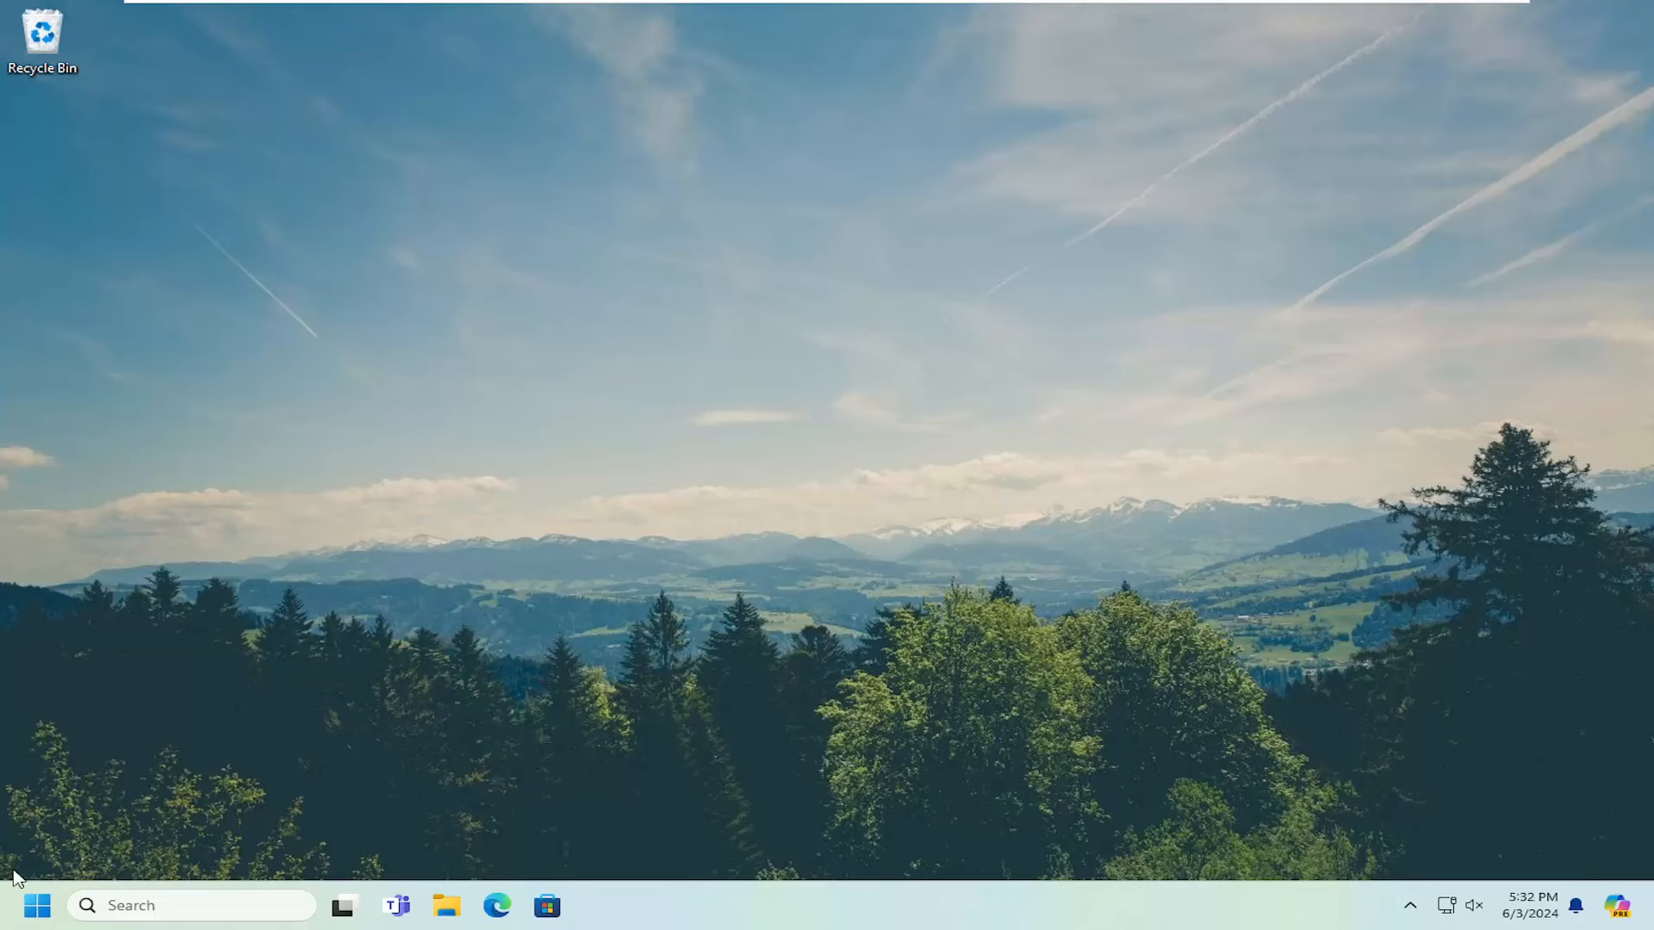
Find Command Prompt by searching 'cmd' from Start and run it as administrator
{"action": "left_click", "coordinate": [36, 904]}
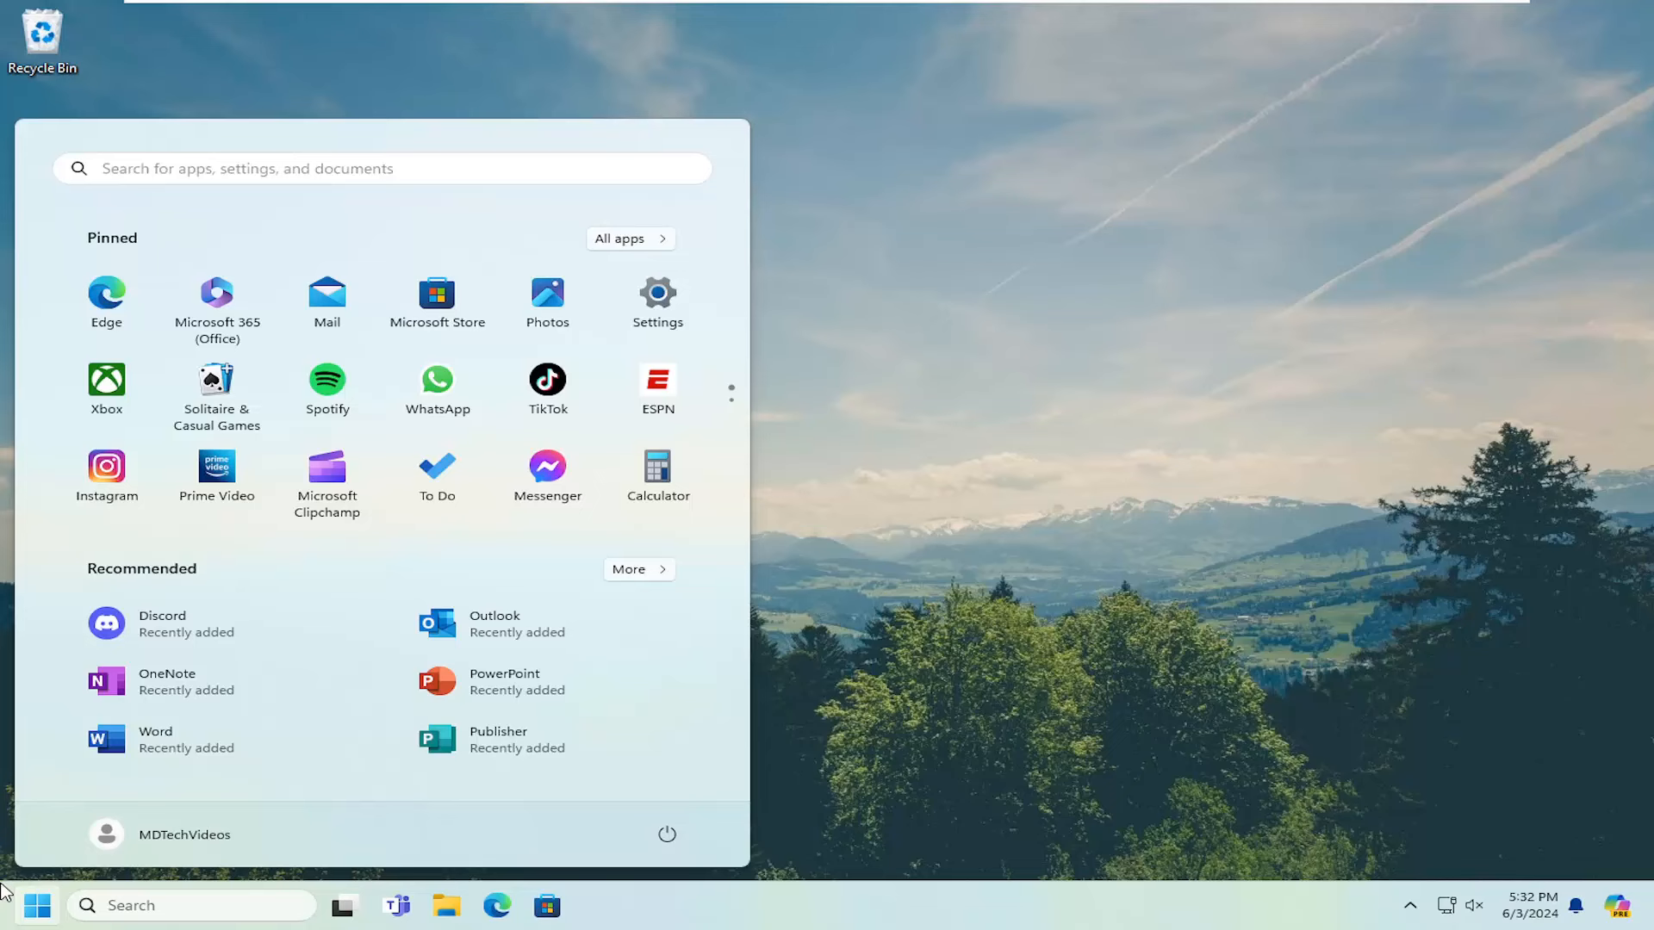
{"action": "type", "text": "cmd"}
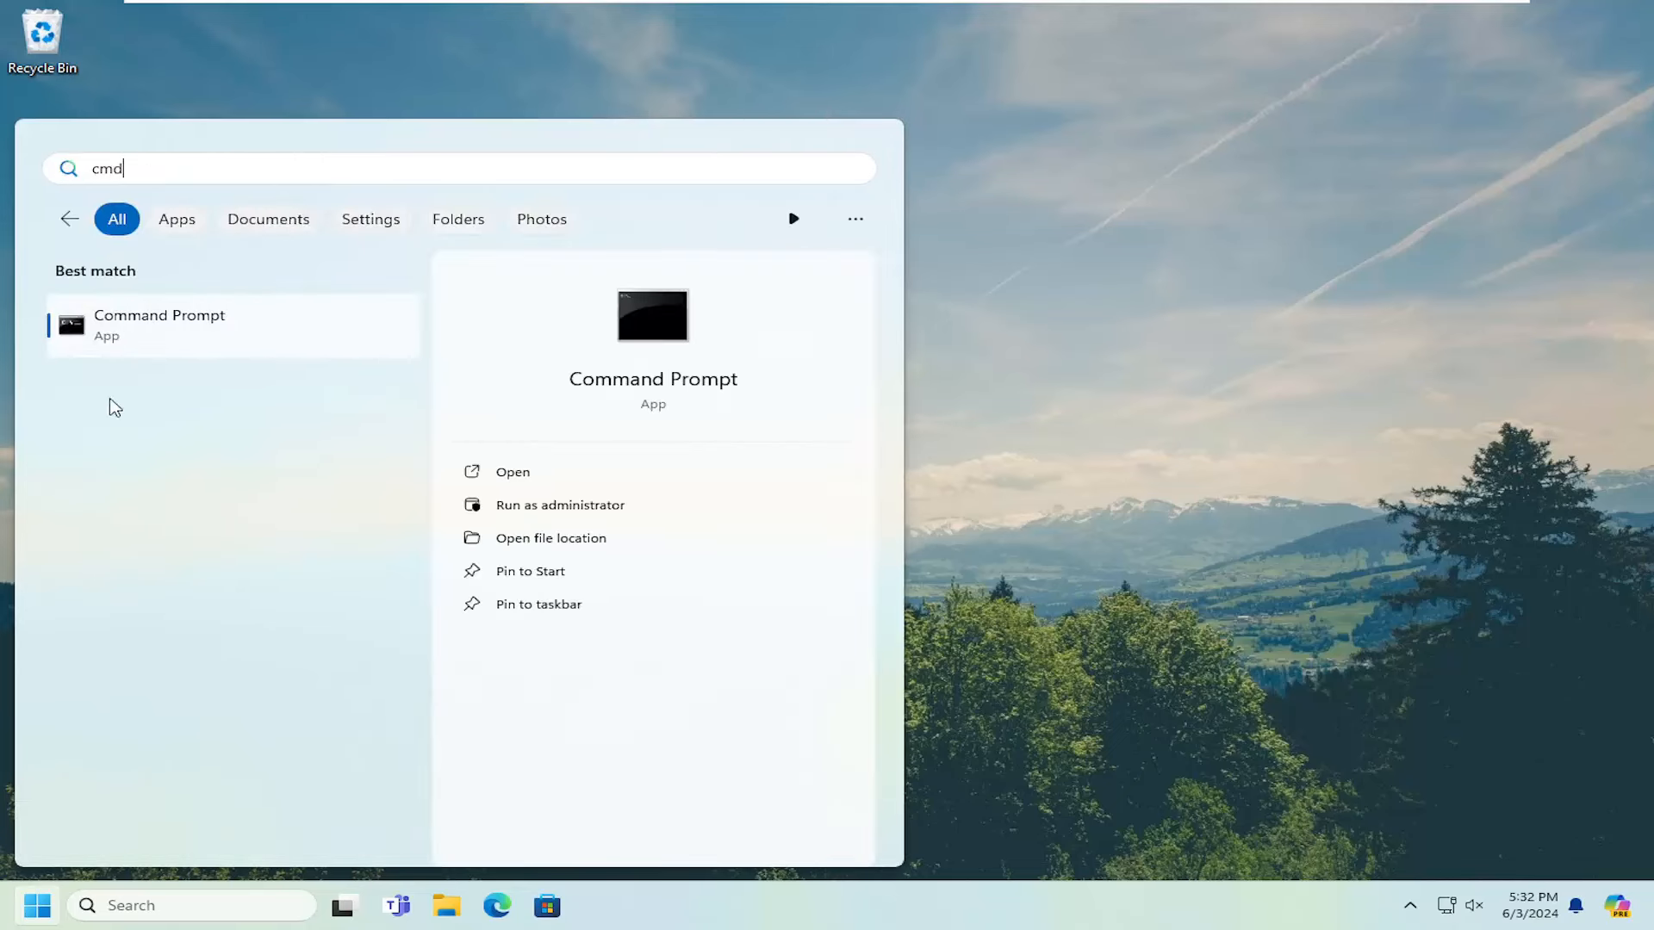
{"action": "mouse_move", "coordinate": [154, 331]}
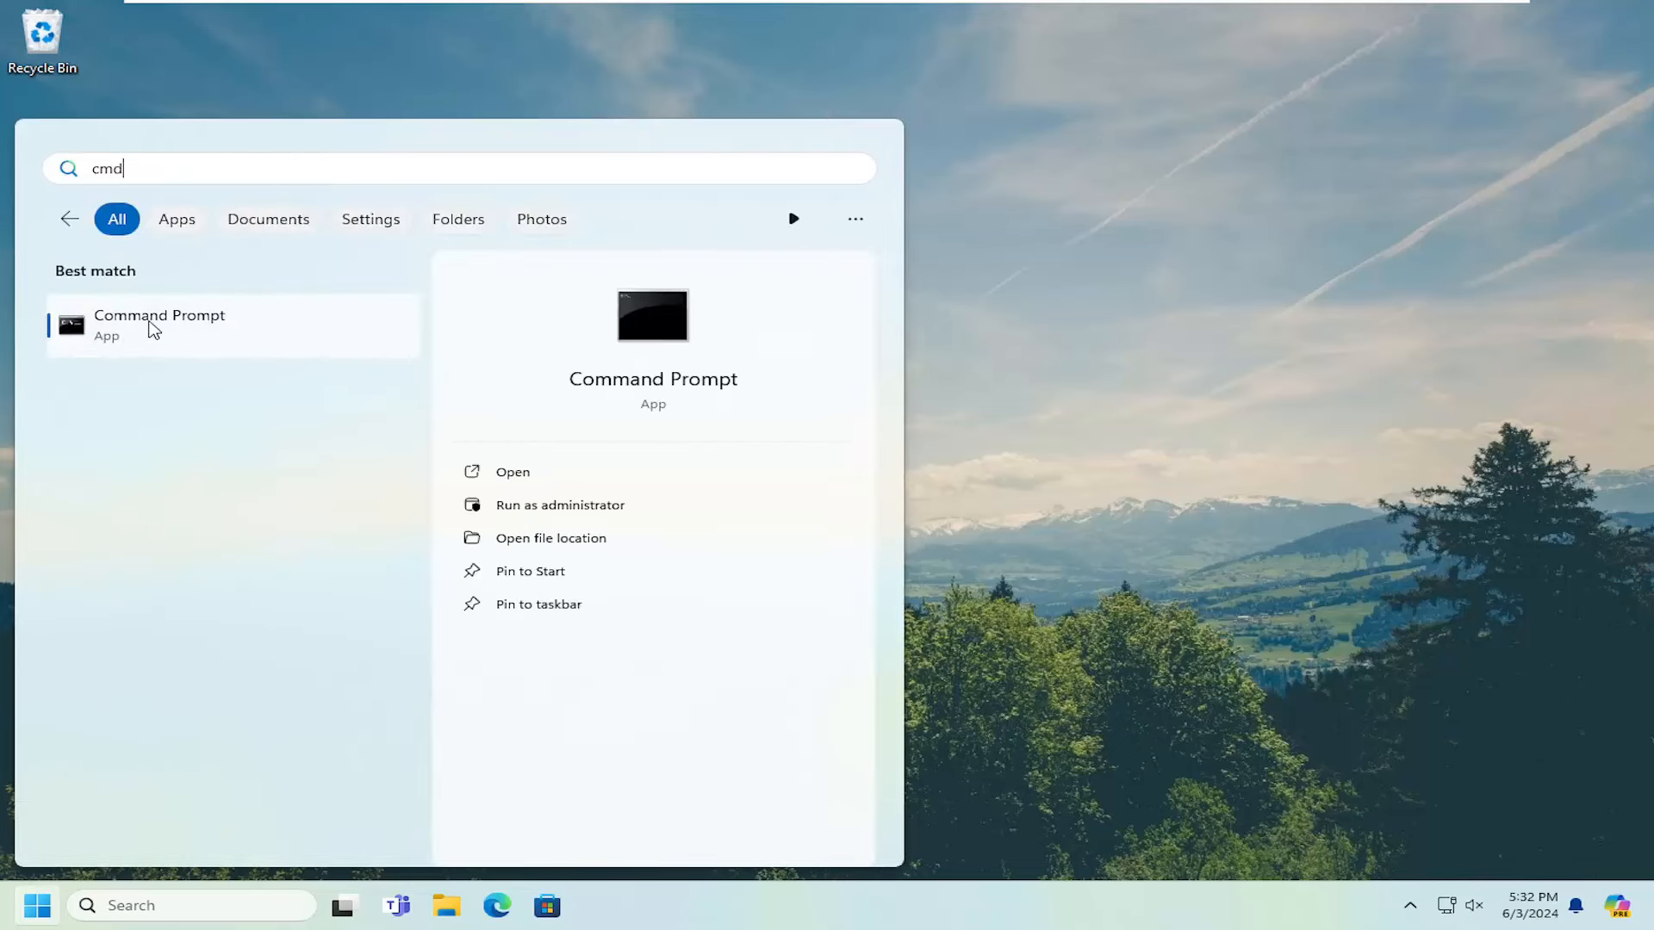
{"action": "left_click", "coordinate": [560, 505]}
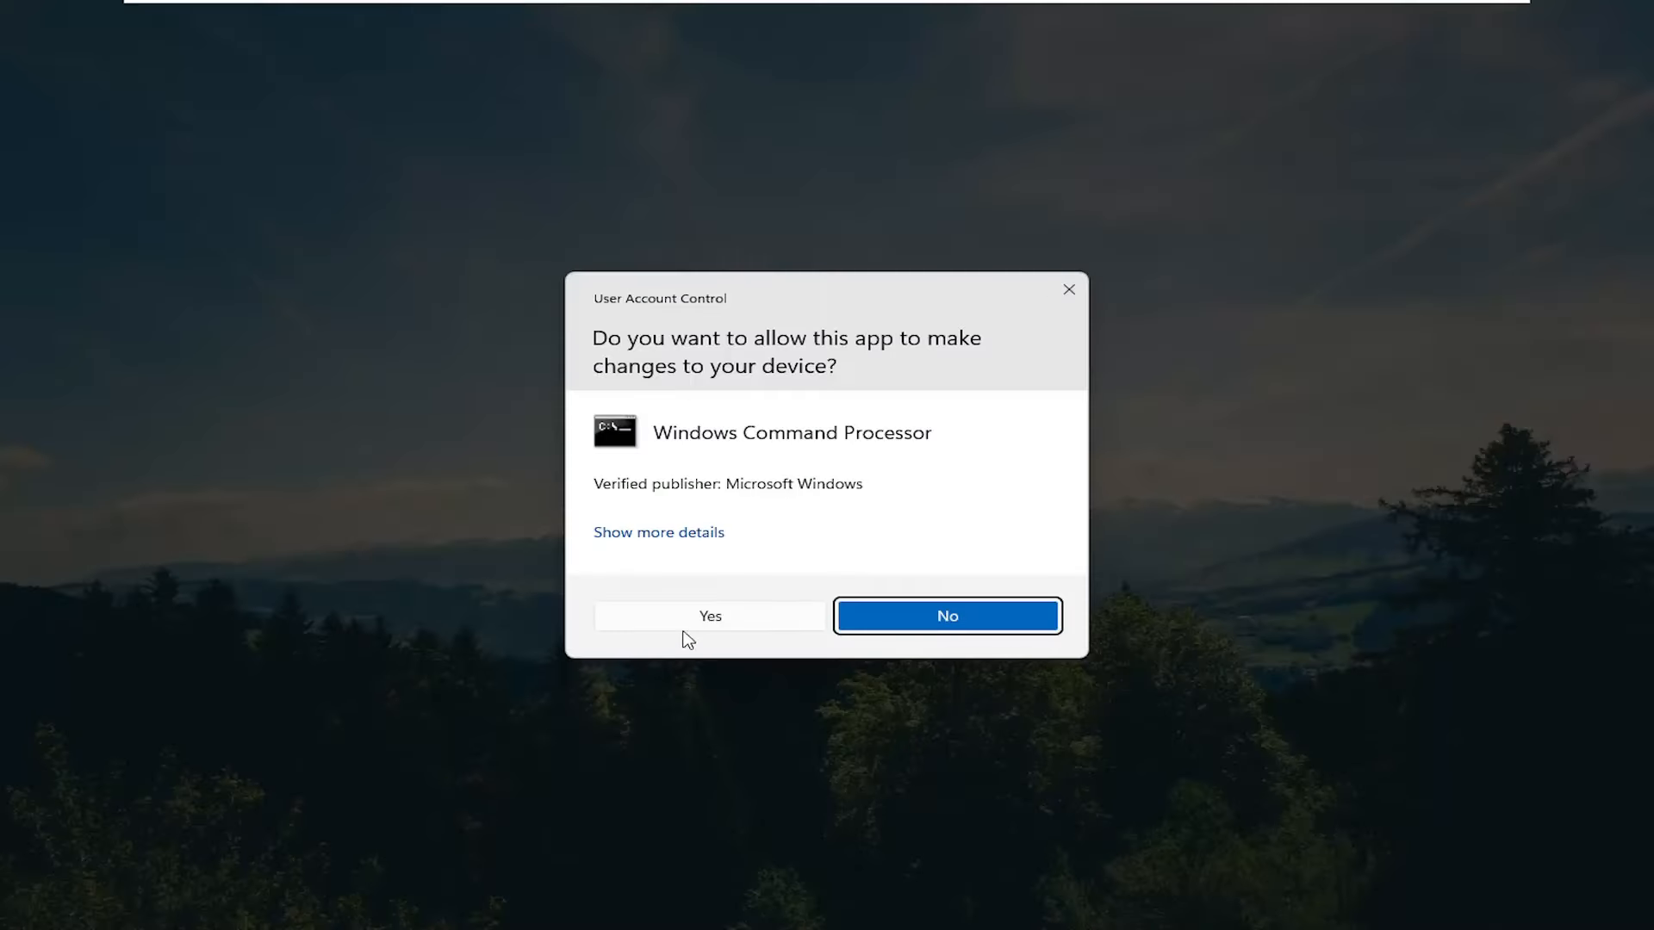
Allow elevation, run bcdedit /set hypervisorlaunchtype auto, close the window, and restart from the Start menu
{"action": "left_click", "coordinate": [708, 617]}
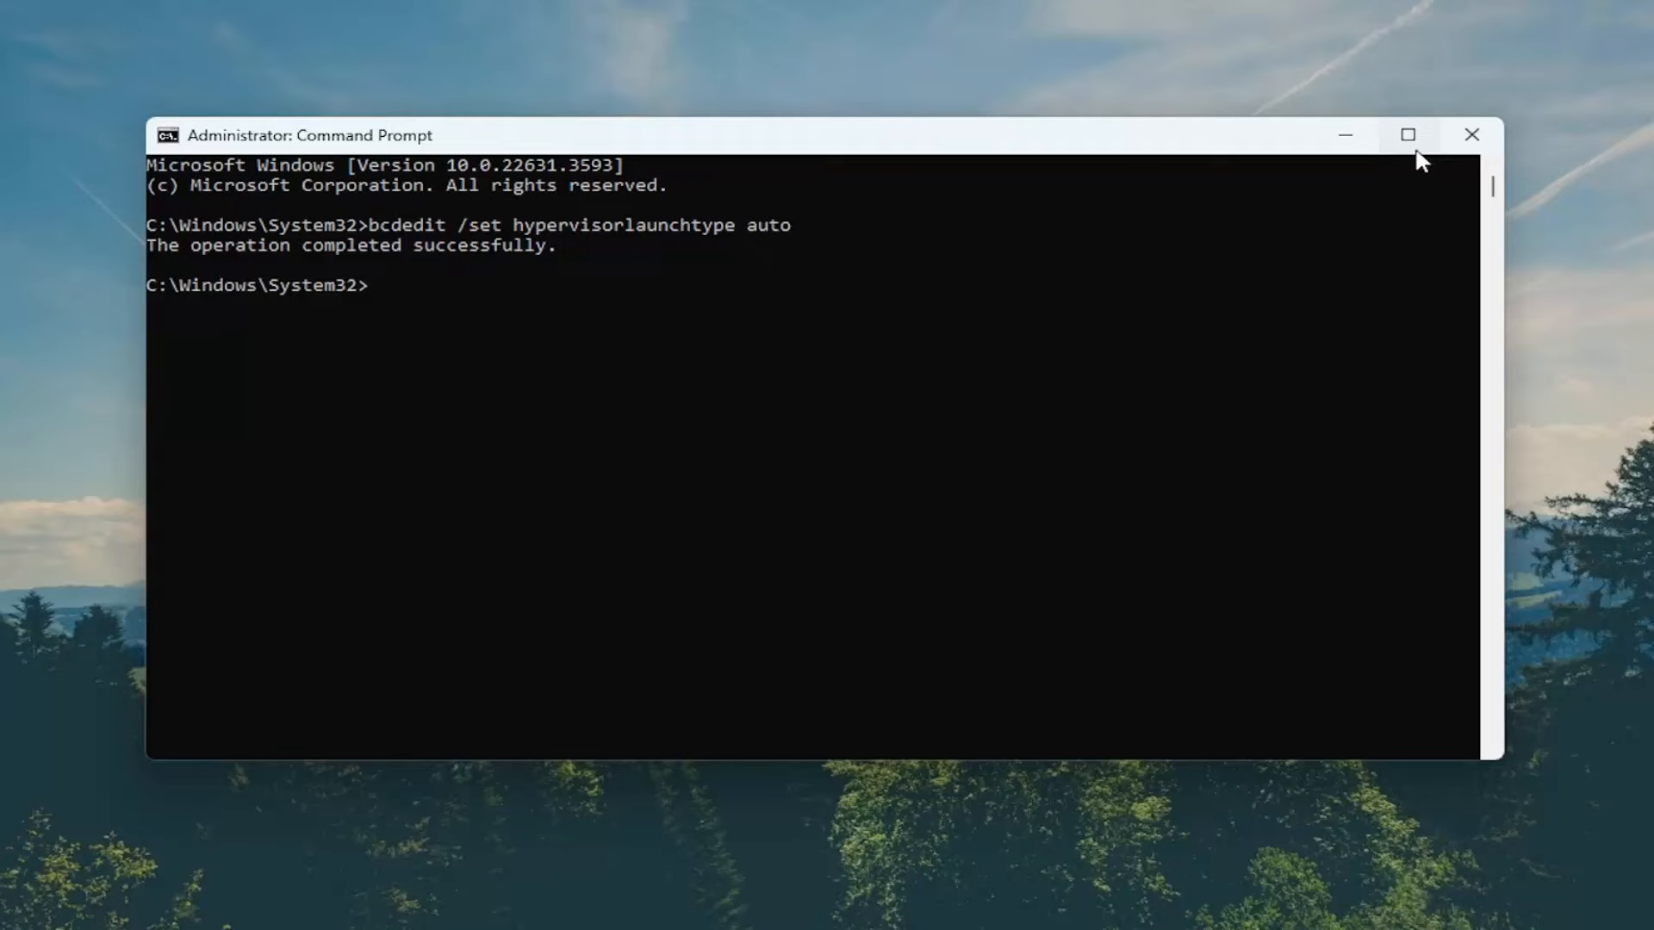
{"action": "left_click", "coordinate": [1469, 135]}
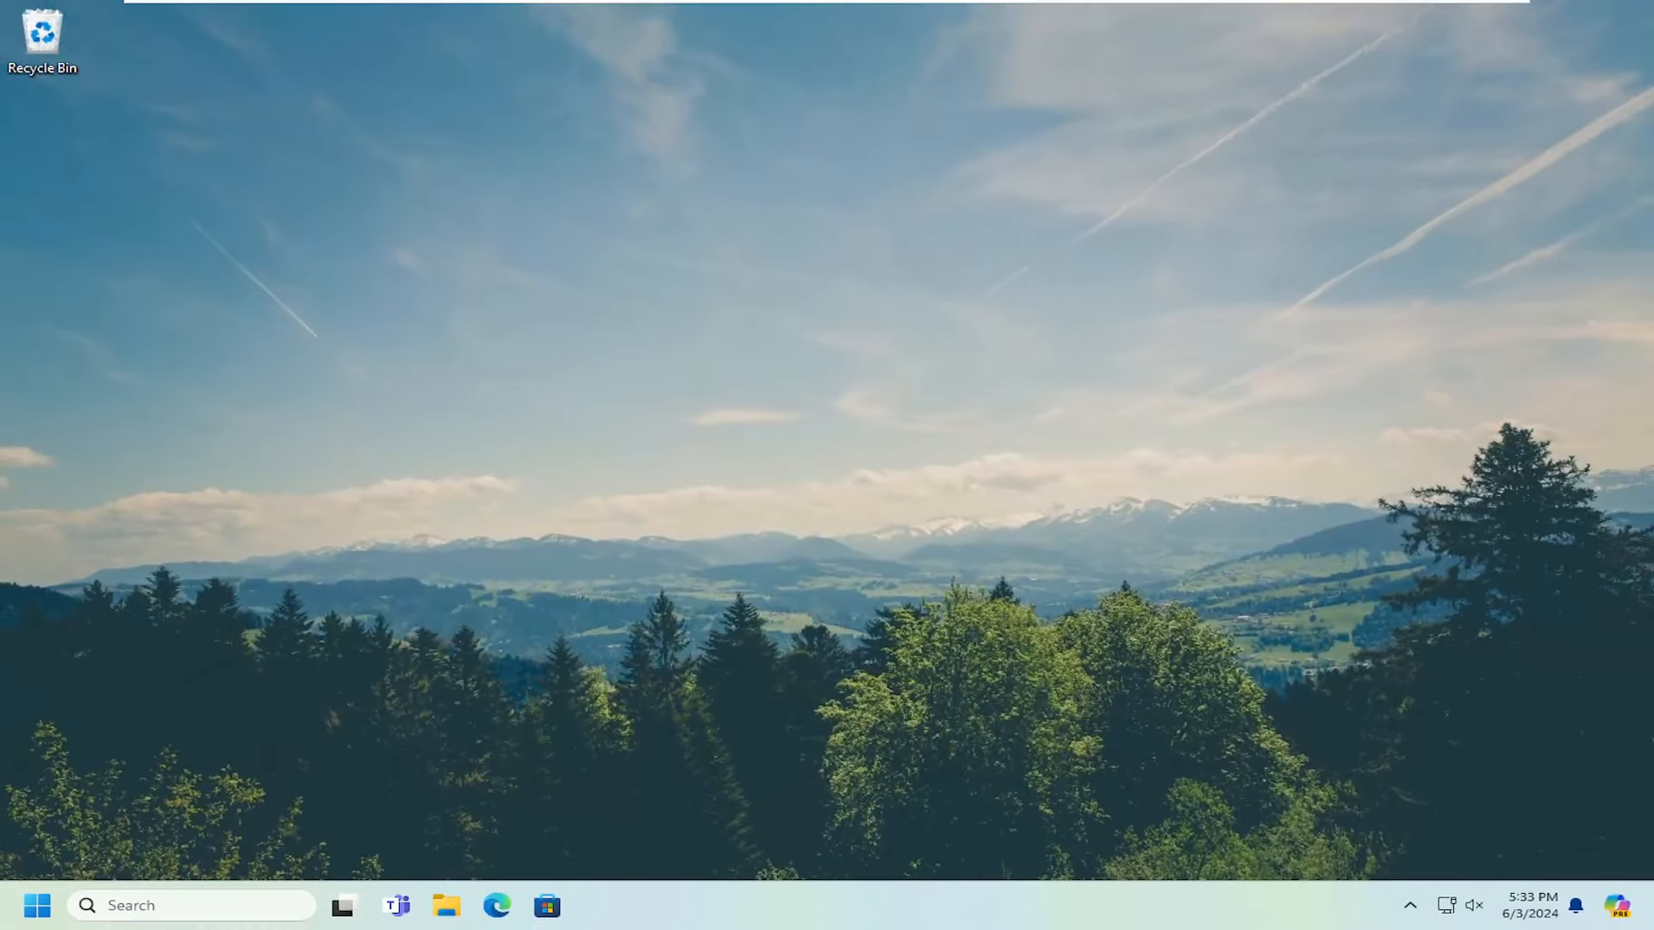
{"action": "right_click", "coordinate": [37, 904]}
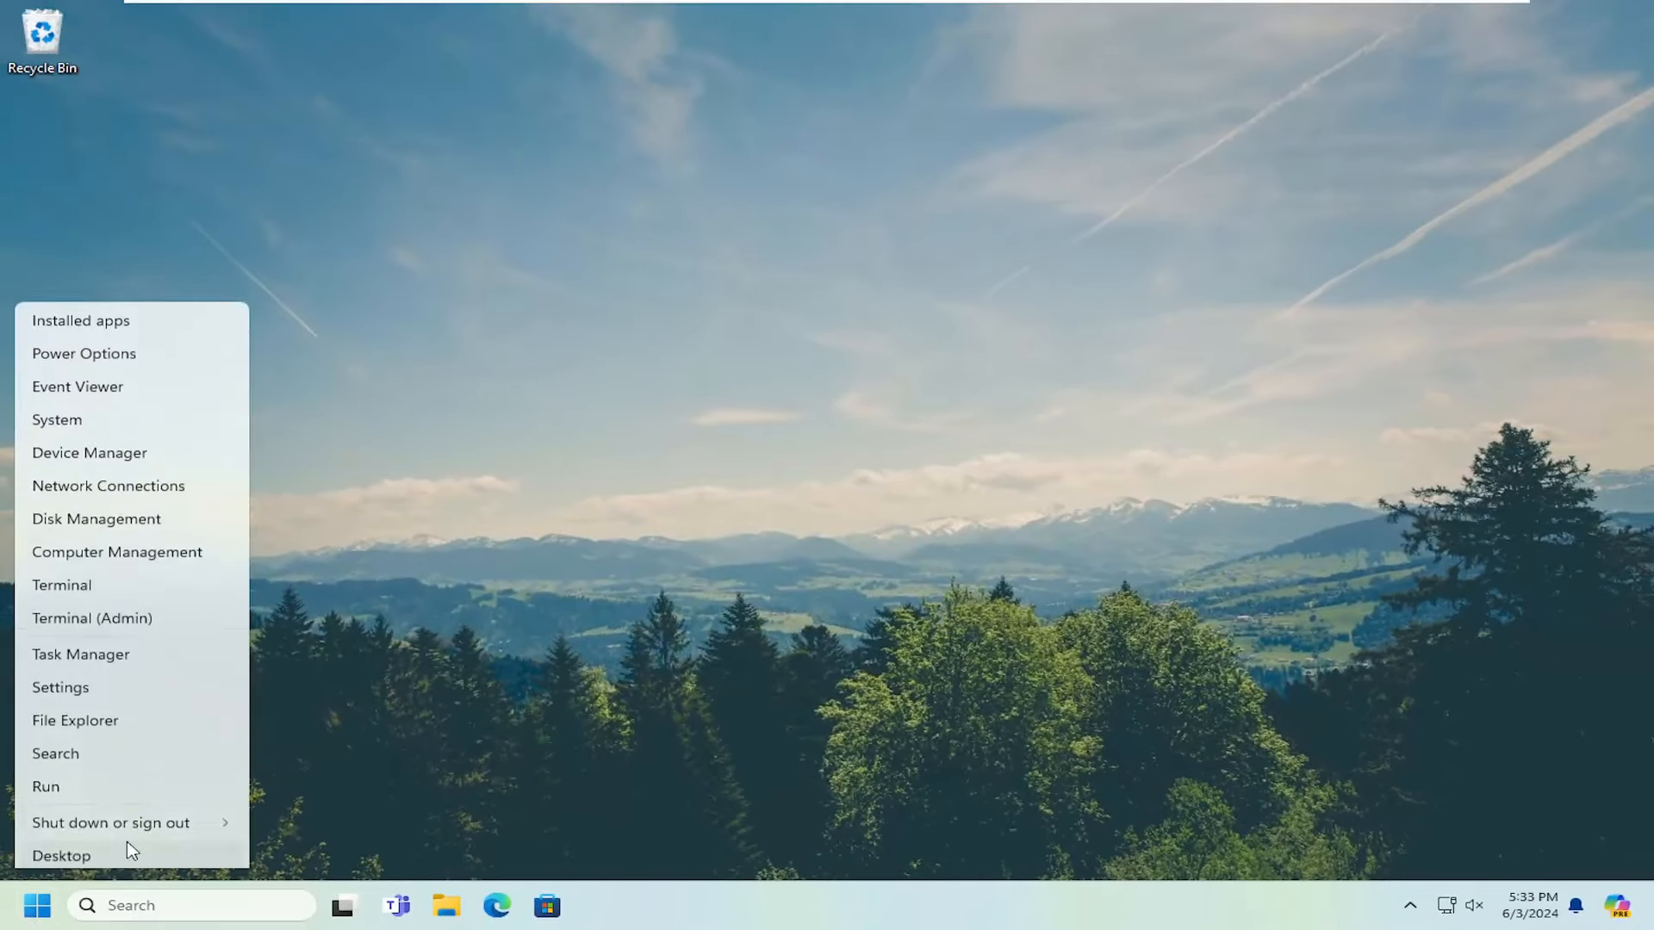
{"action": "left_click", "coordinate": [110, 823]}
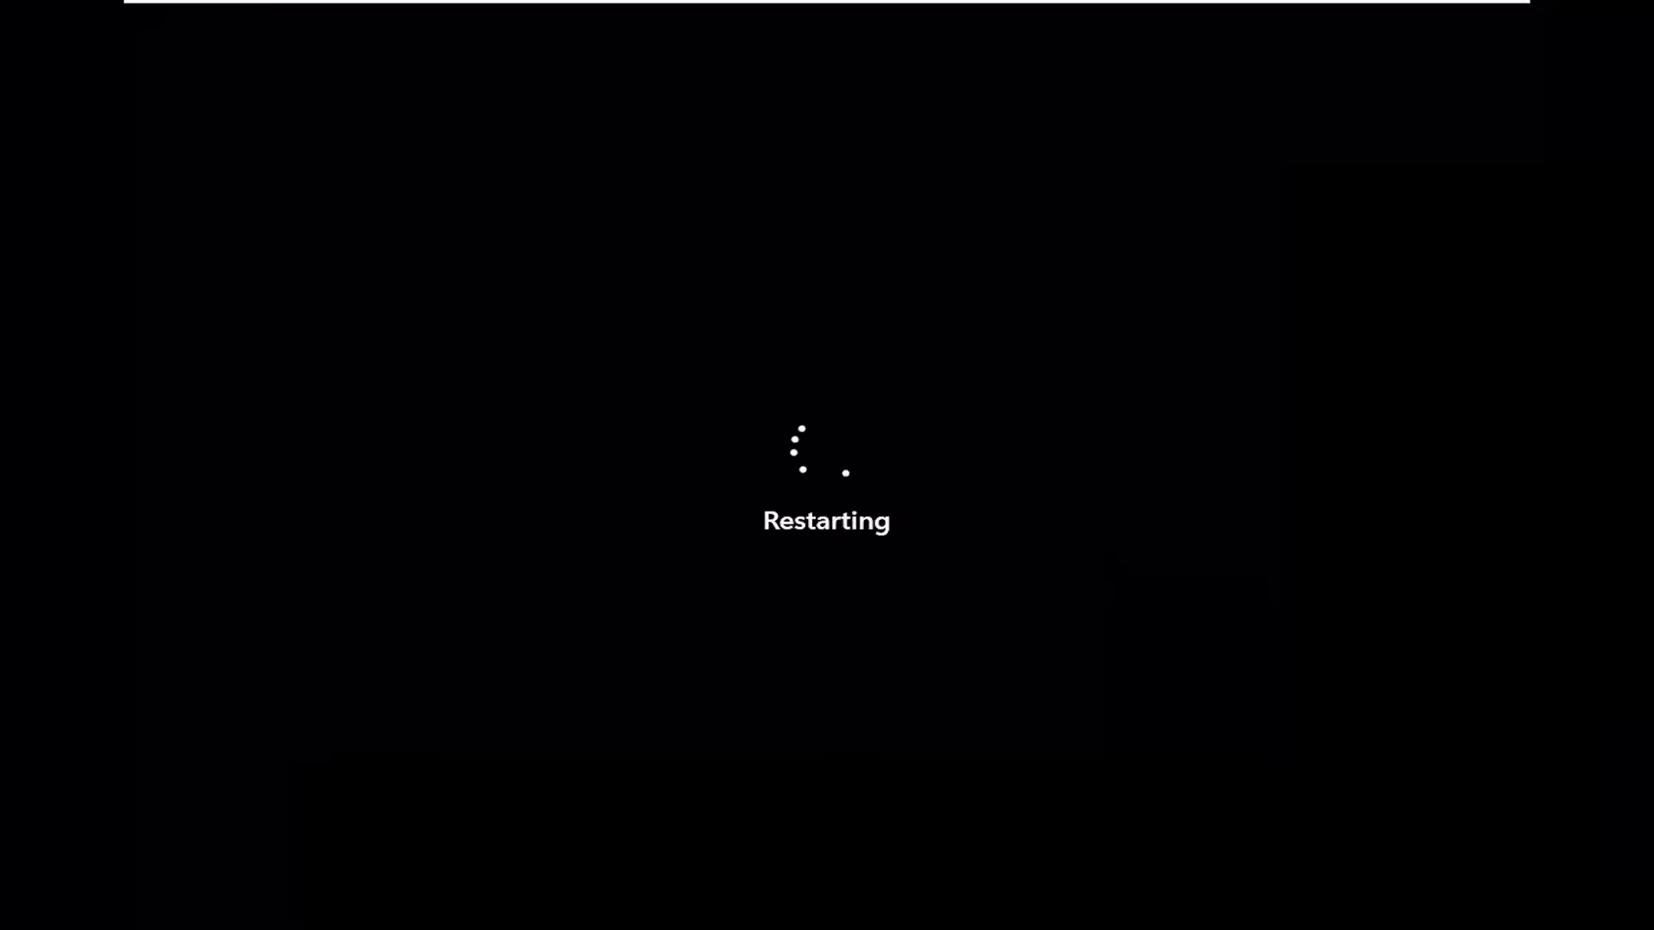